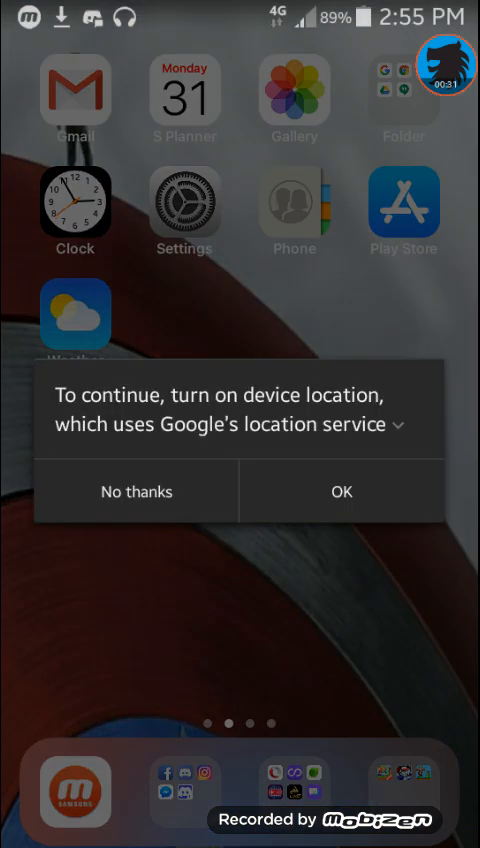
# Launch Discord and reveal the PixeL Support server's channel list.
pyautogui.click(136, 492)
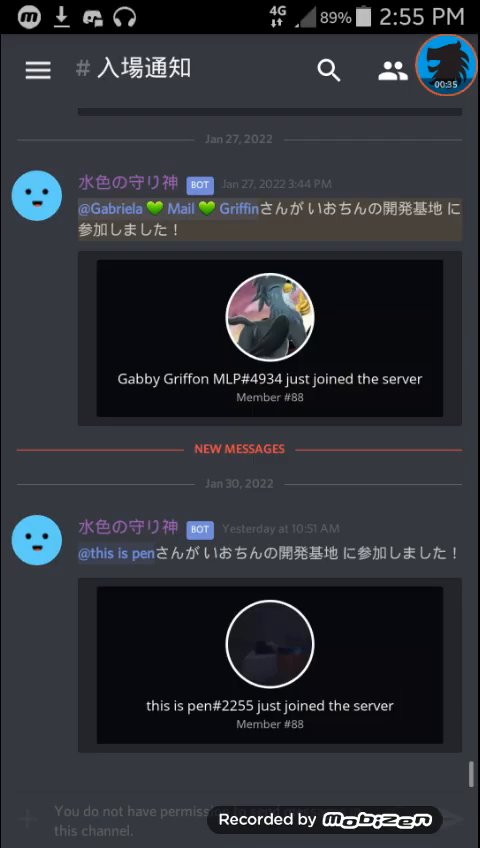
pyautogui.click(36, 72)
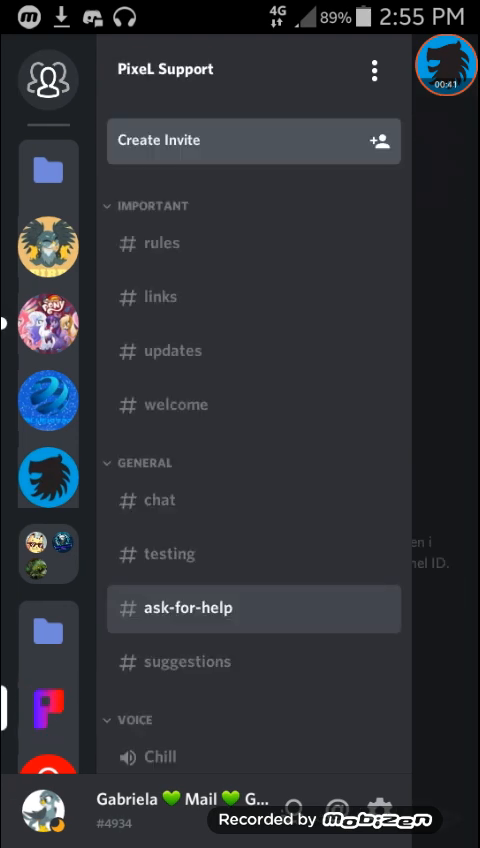
pyautogui.scroll(-3)
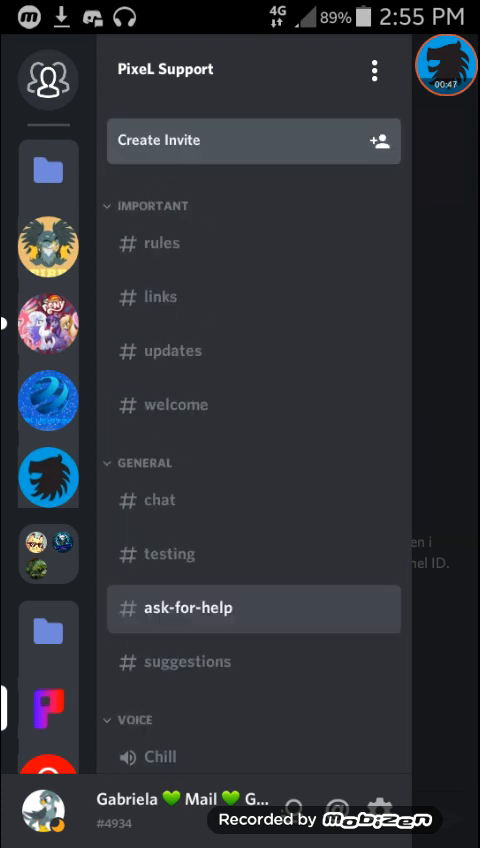
# View the #links channel, then move to #welcome with its member welcome cards.
pyautogui.click(188, 608)
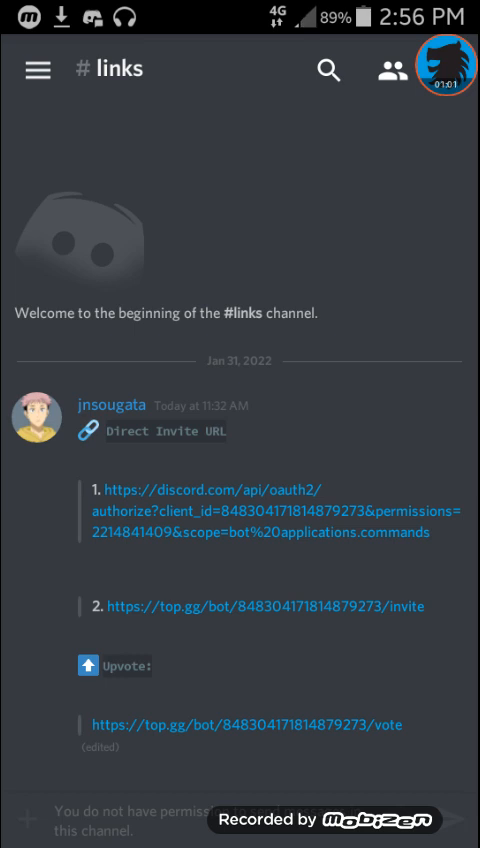
pyautogui.click(36, 70)
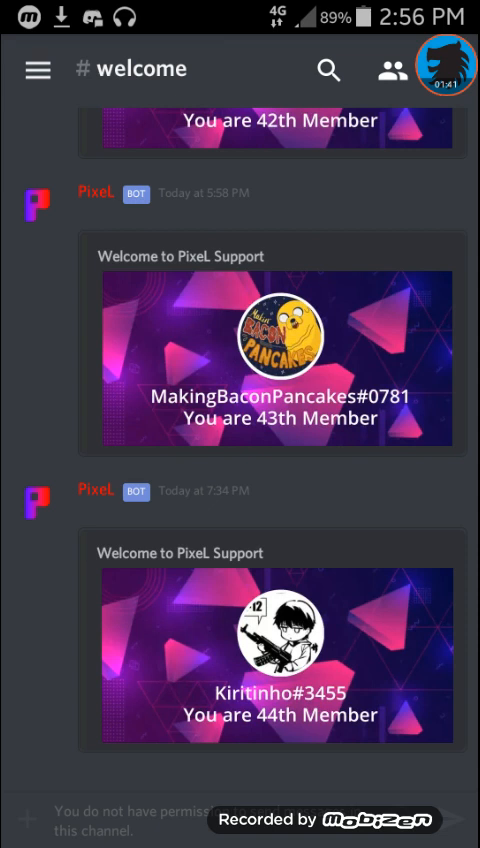
# Bring up the phone's recent apps showing Discord and Opera beta.
pyautogui.click(36, 70)
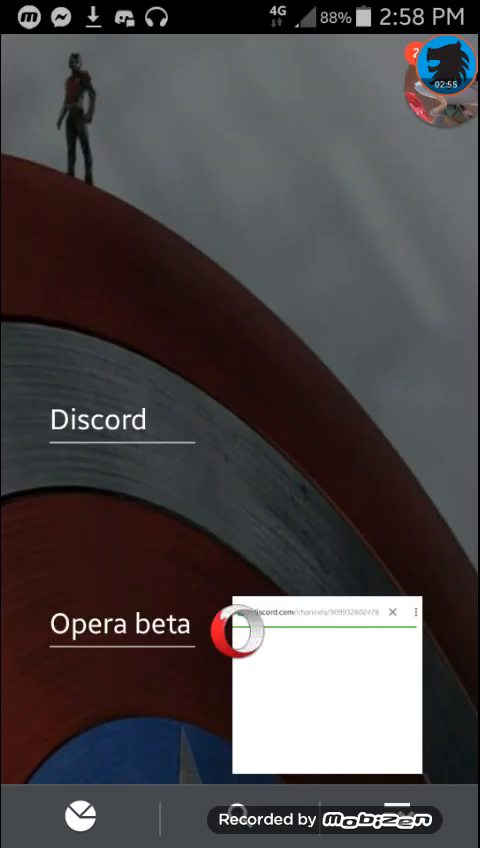
# Switch to Discord and enter the BlueKit Youtube Fam #staff-commands channel.
pyautogui.click(98, 420)
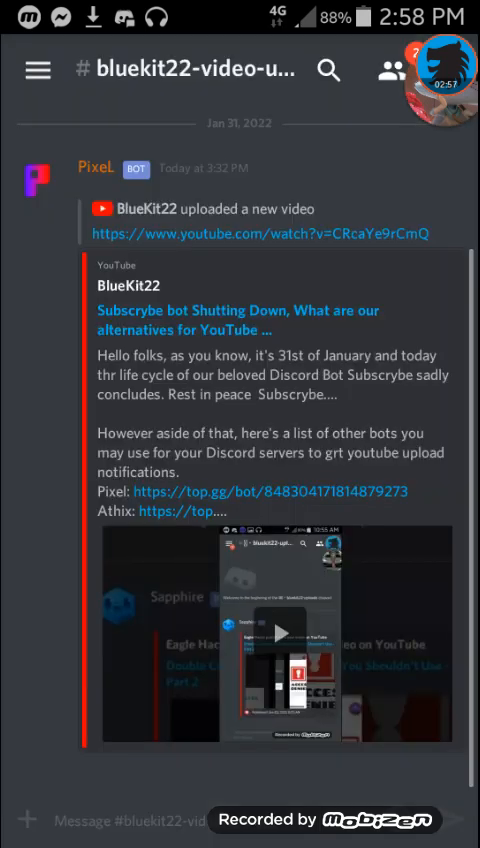
pyautogui.click(36, 70)
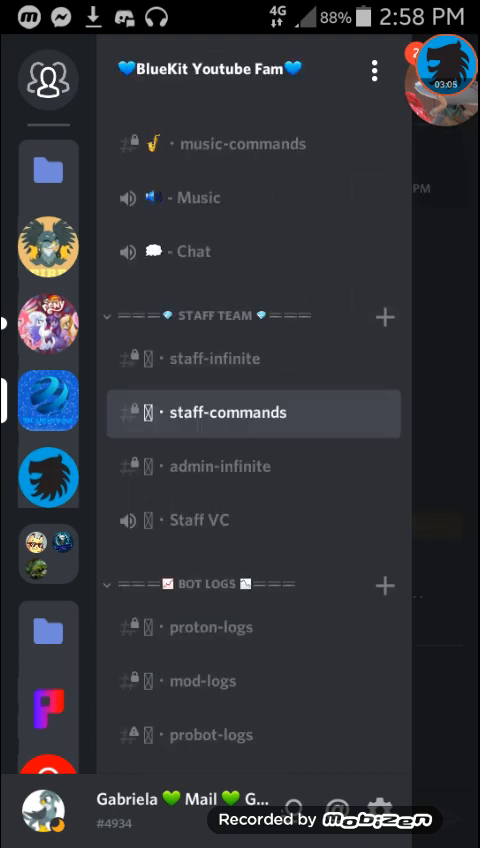
pyautogui.click(228, 412)
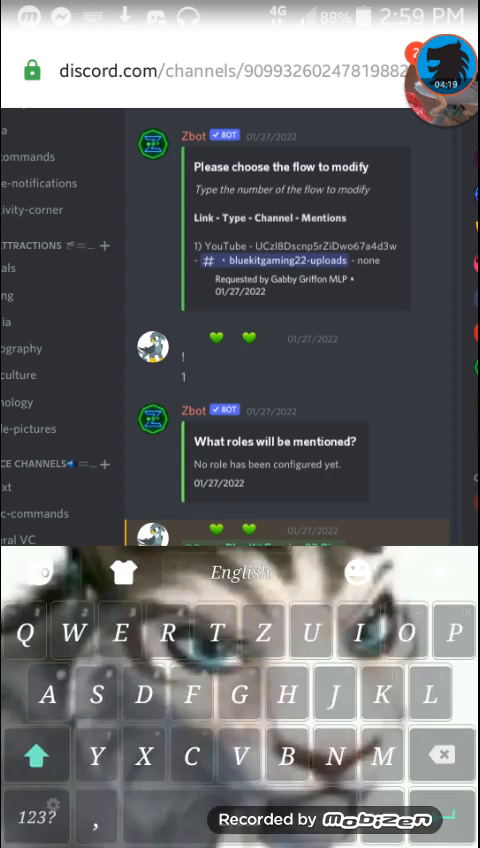
# Send .setup in staff-commands and choose Receiver to show Pixel's receiver settings.
pyautogui.click(40, 758)
pyautogui.write('.setup')
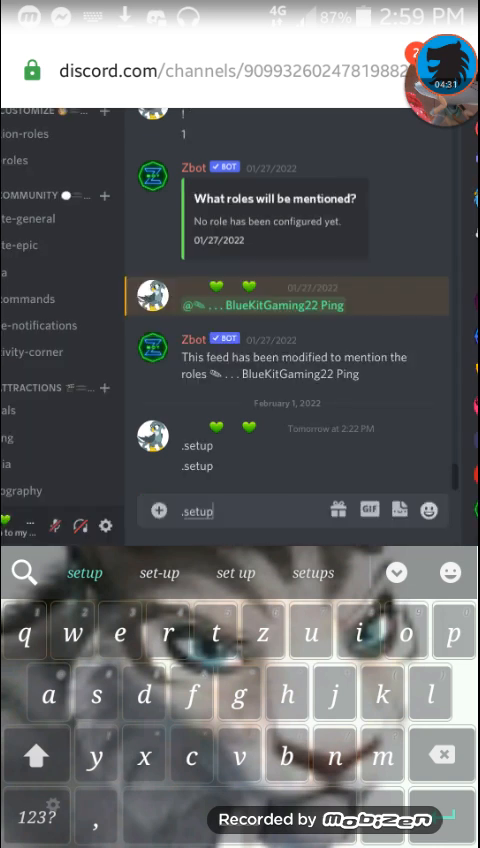
pyautogui.press('enter')
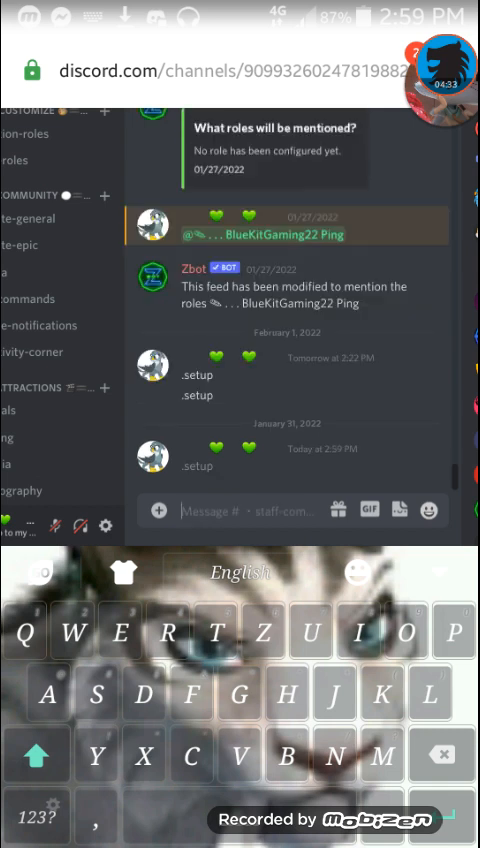
pyautogui.scroll(-3)
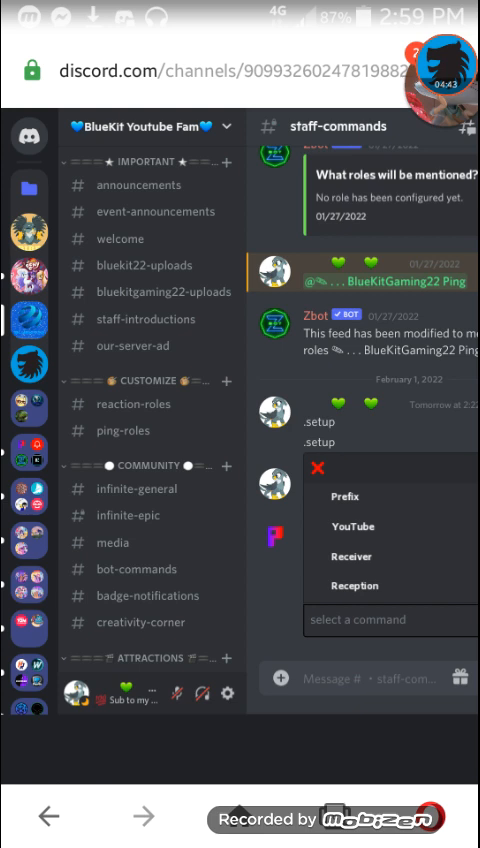
pyautogui.scroll(-3)
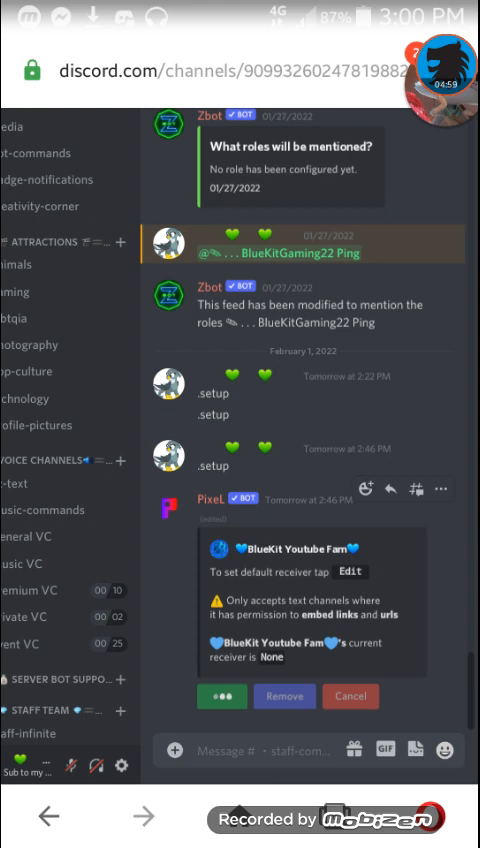
# Edit Pixel's default receiver and bring up the text channel choices.
pyautogui.click(350, 572)
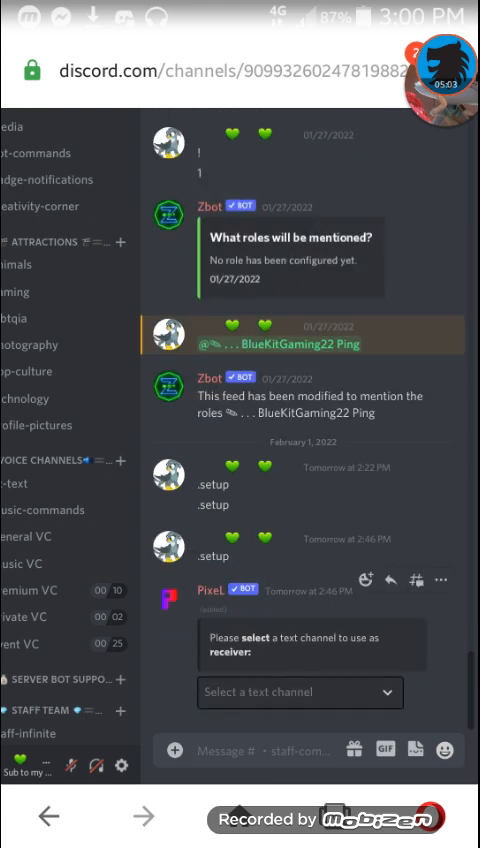
pyautogui.click(300, 692)
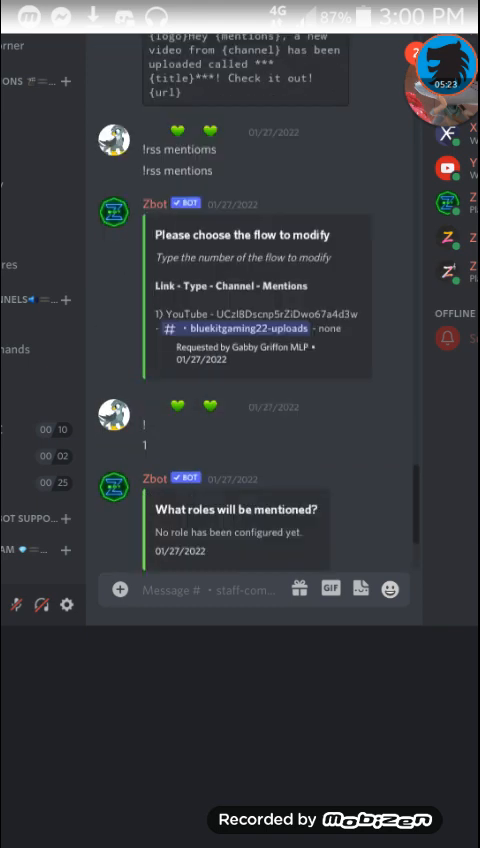
pyautogui.scroll(-3)
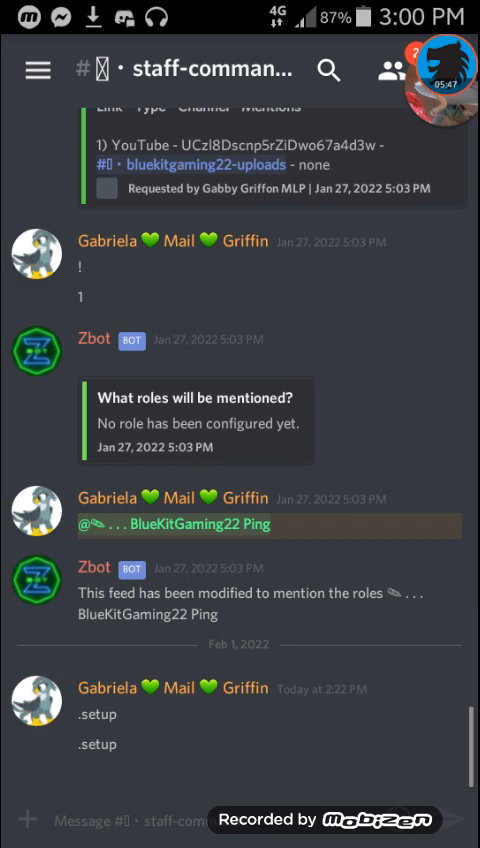
# Show the BlueKit Youtube Fam channel list and scroll toward bluekit22-uploads.
pyautogui.click(32, 72)
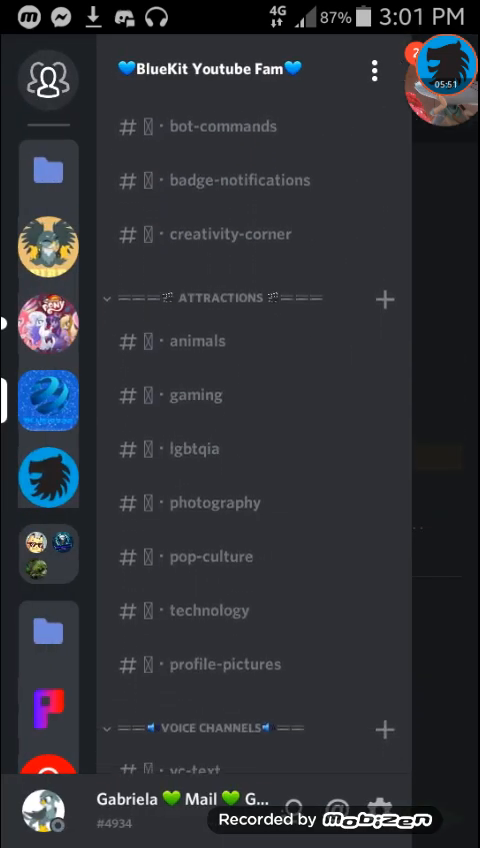
pyautogui.scroll(-3)
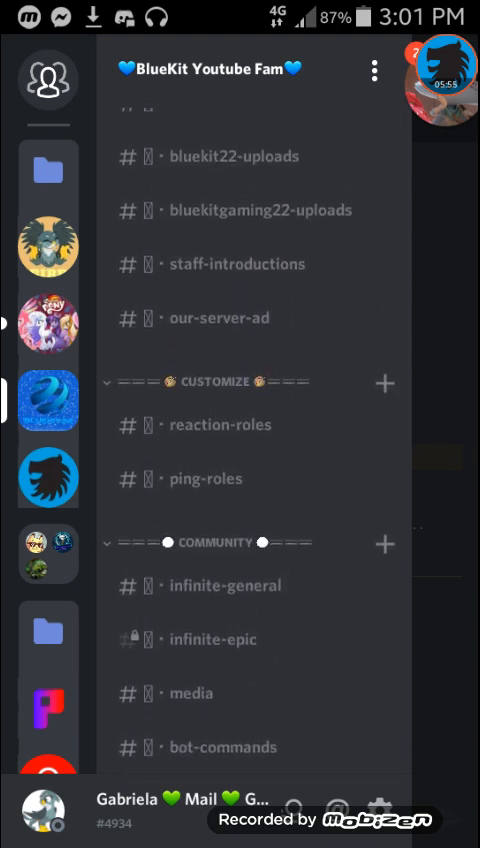
pyautogui.scroll(-3)
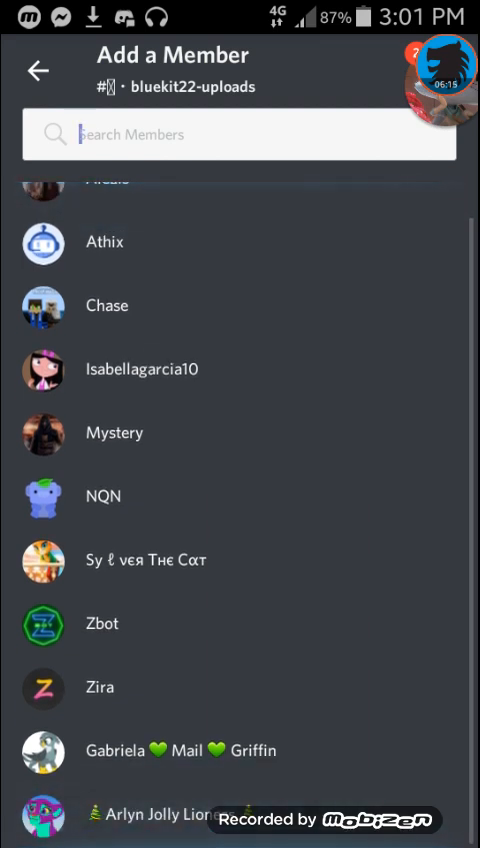
# Search 'pix' in Add a Member to give Pixel its own bluekit22-uploads permissions.
pyautogui.scroll(-3)
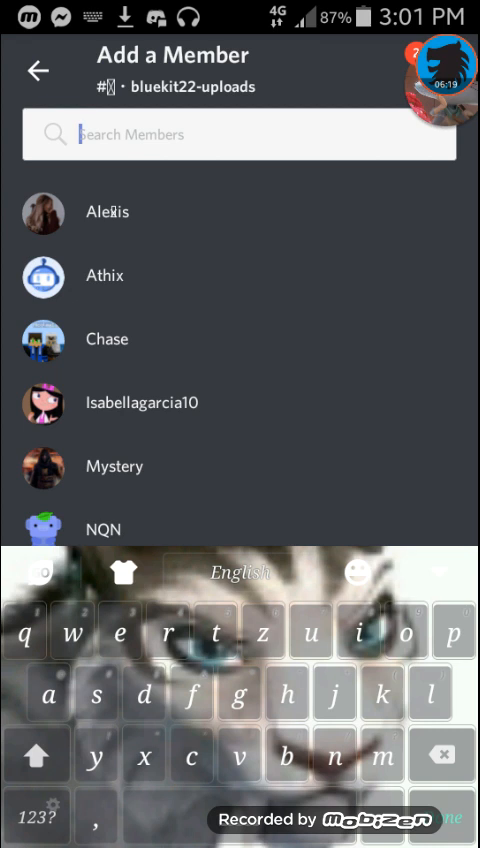
pyautogui.write('p')
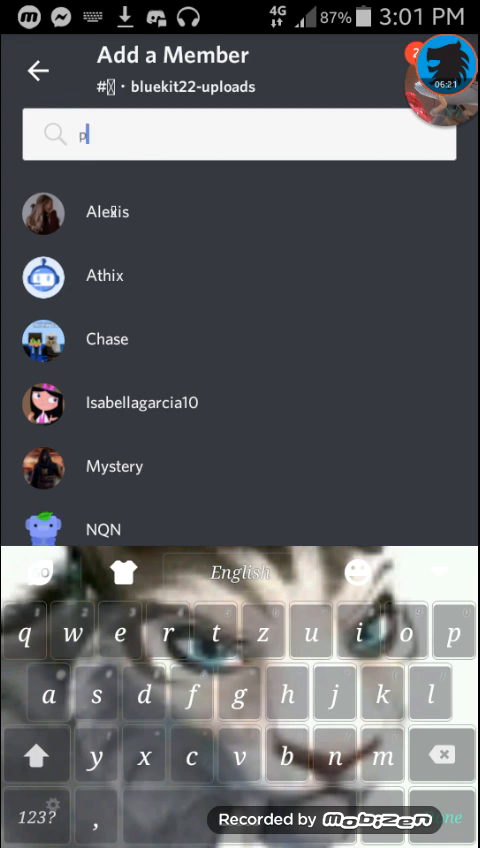
pyautogui.write('ix')
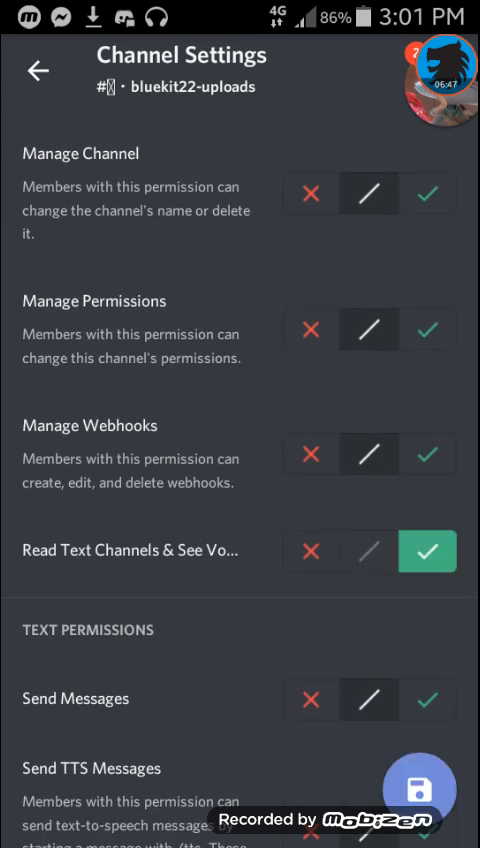
# Allow Pixel to read bluekit22-uploads, send messages and manage messages there.
pyautogui.scroll(-3)
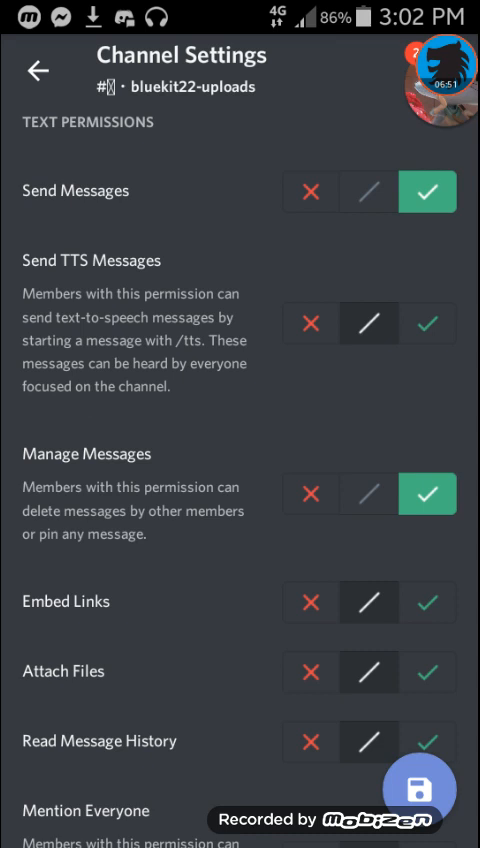
pyautogui.scroll(-3)
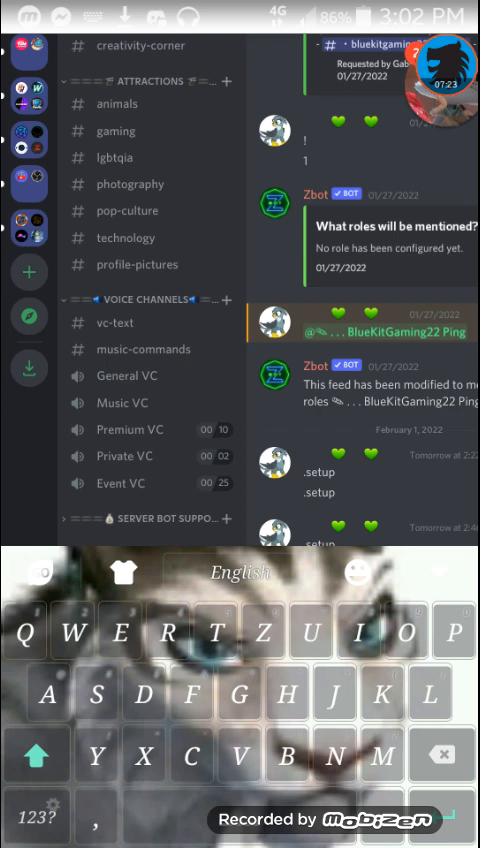
# Run .setup again and set bluekit22-uploads as Pixel's default receiver channel.
pyautogui.click(38, 756)
pyautogui.write('.se')
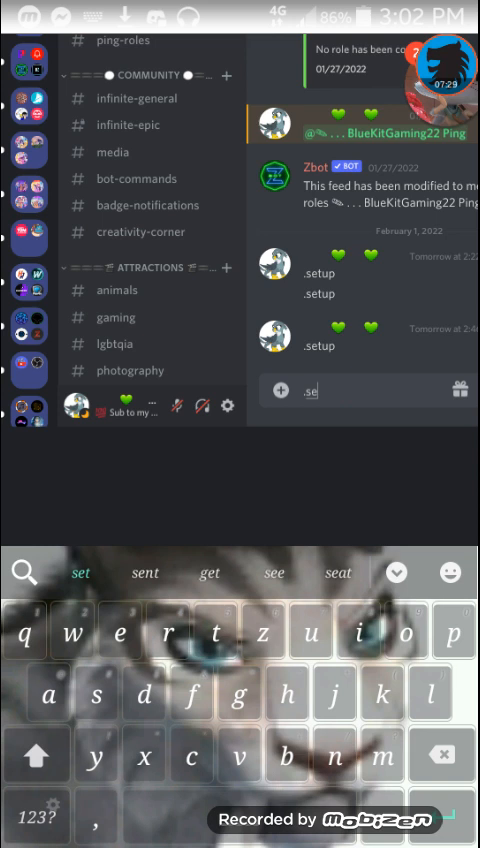
pyautogui.write('tt')
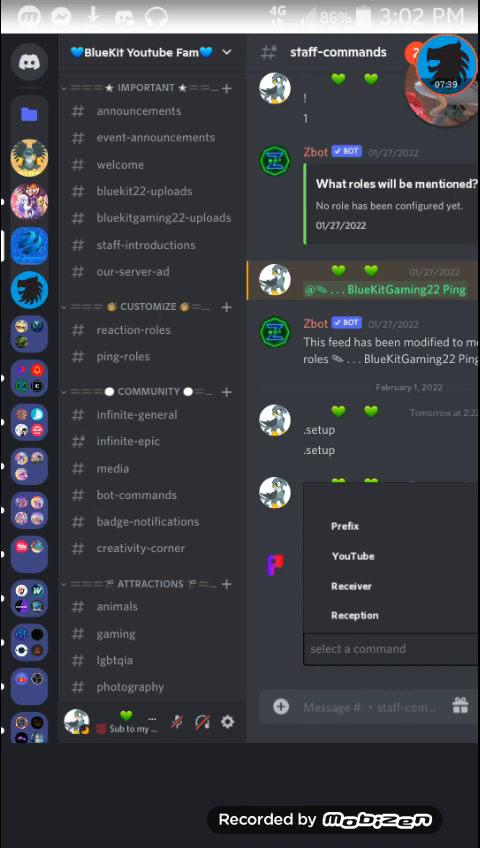
pyautogui.scroll(-3)
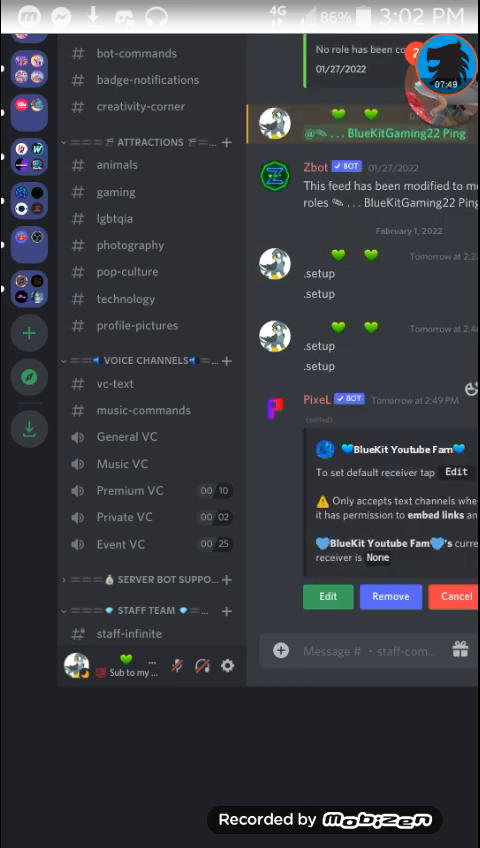
pyautogui.click(328, 596)
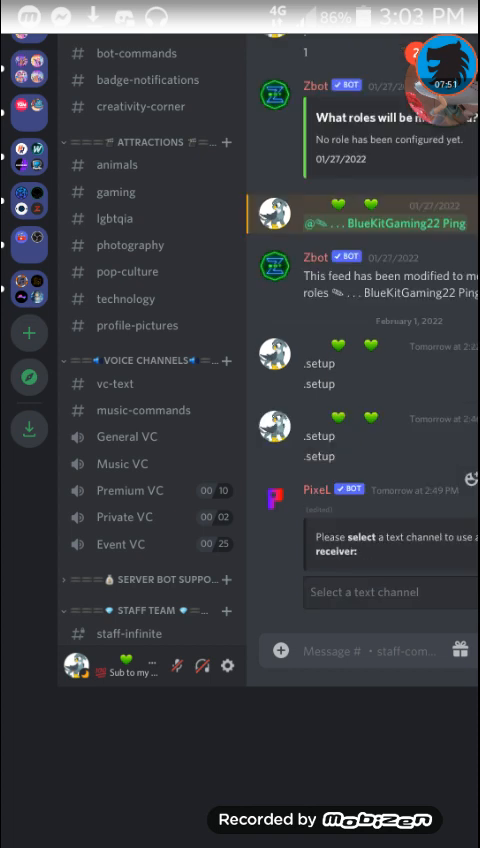
pyautogui.click(390, 592)
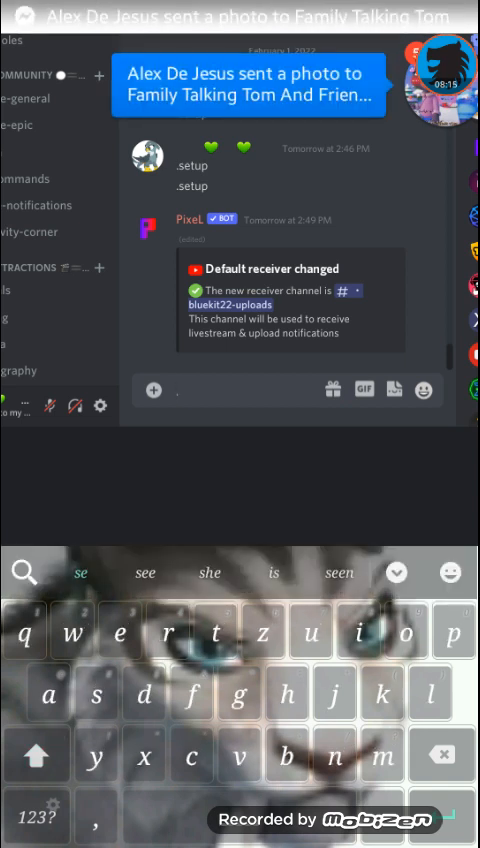
# Run .setup in staff-commands and pick YouTube to reach Pixel's YouTube channel settings.
pyautogui.write('.setup')
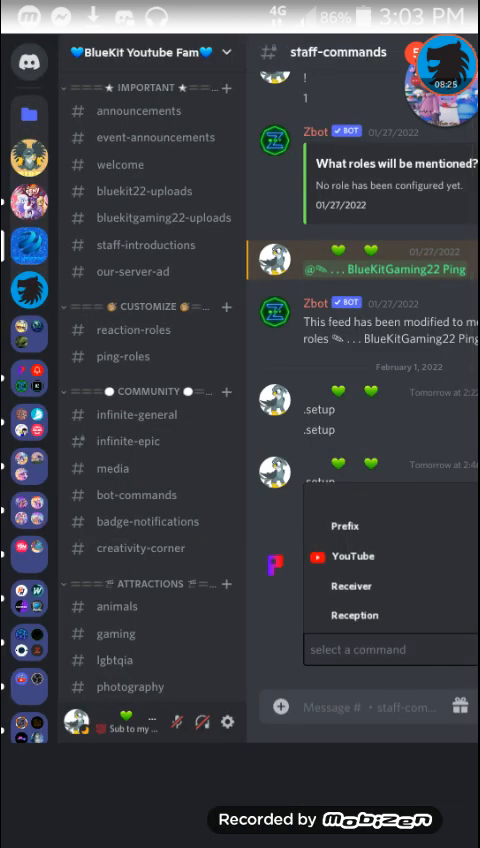
pyautogui.scroll(-3)
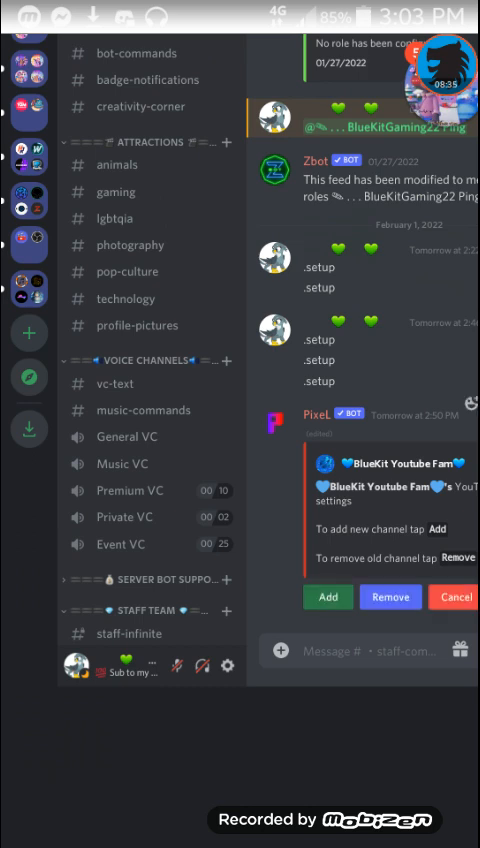
# Start adding a YouTube feed and paste the BlueKit22 channel link for Pixel to preview.
pyautogui.click(328, 596)
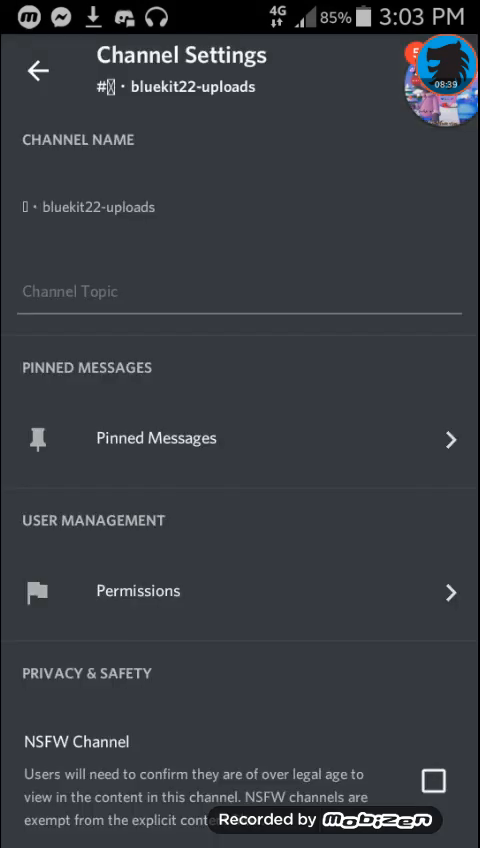
pyautogui.click(36, 70)
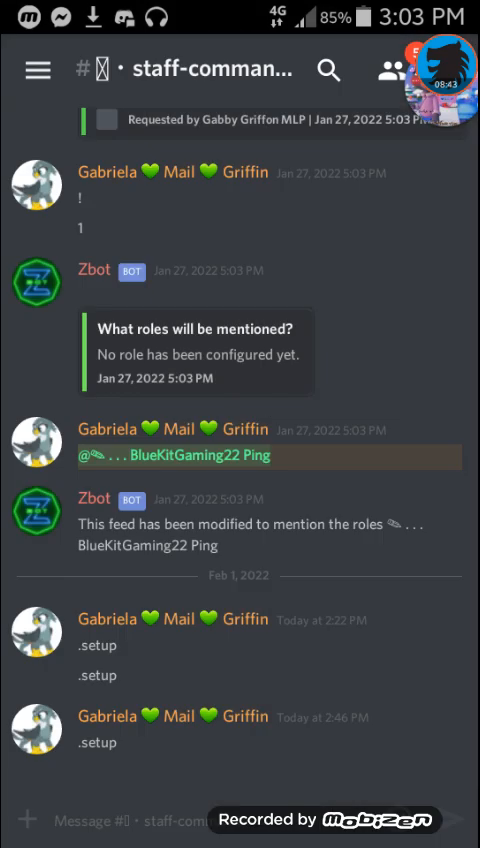
pyautogui.scroll(-3)
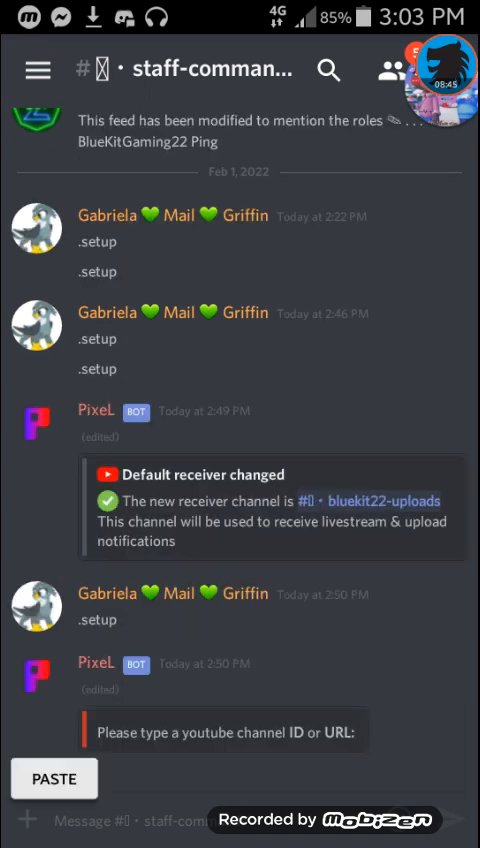
pyautogui.click(54, 778)
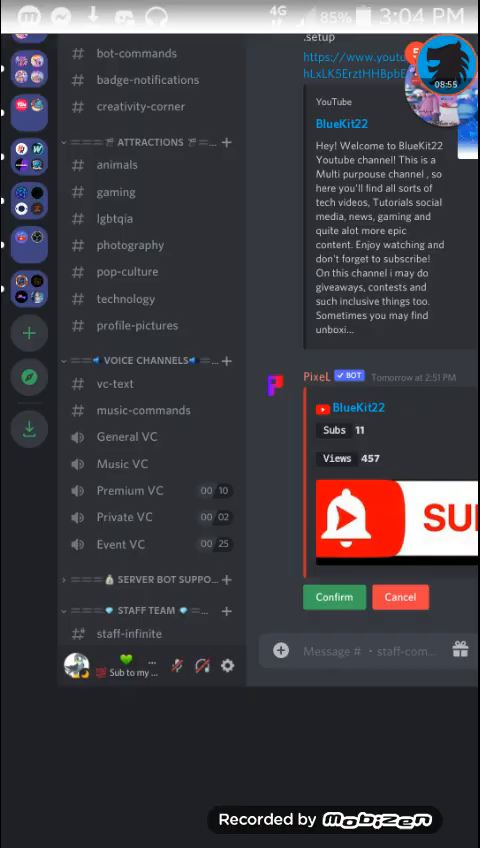
# Confirm BlueKit22 as the channel with the default bluekit22-uploads receiver channel.
pyautogui.click(334, 596)
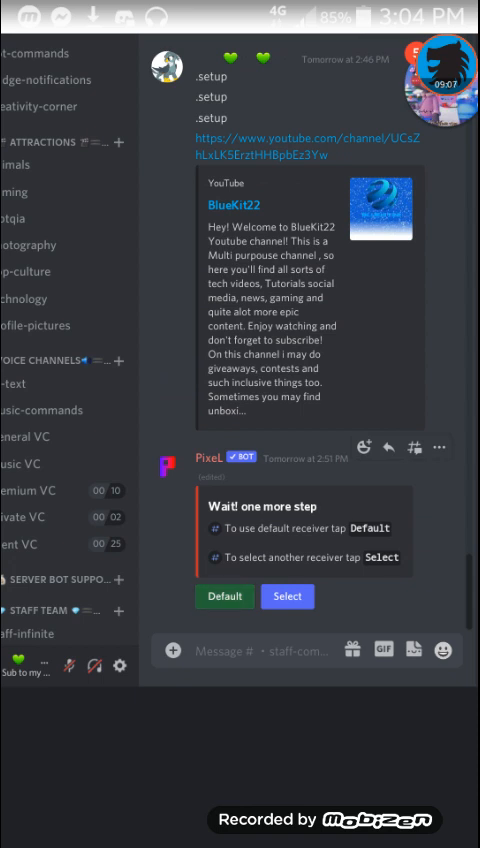
pyautogui.click(224, 596)
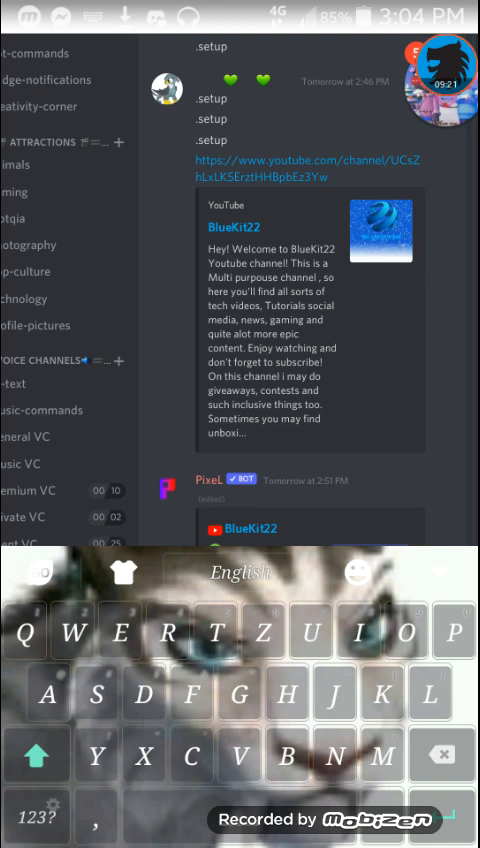
# Run .setup with YouTube again to show the alert role, currently None.
pyautogui.scroll(-3)
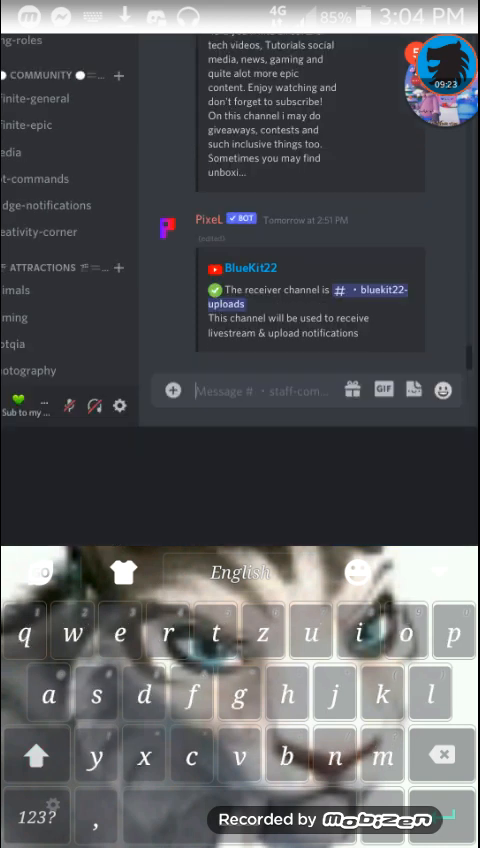
pyautogui.write('.setup')
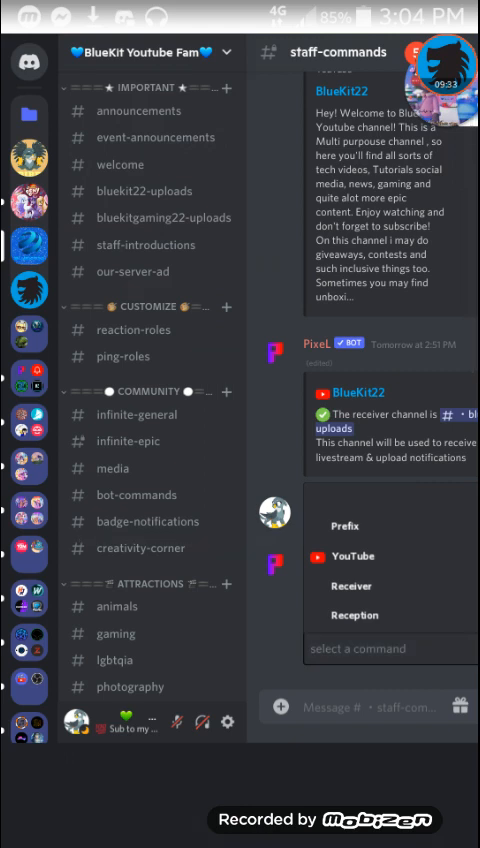
pyautogui.scroll(-3)
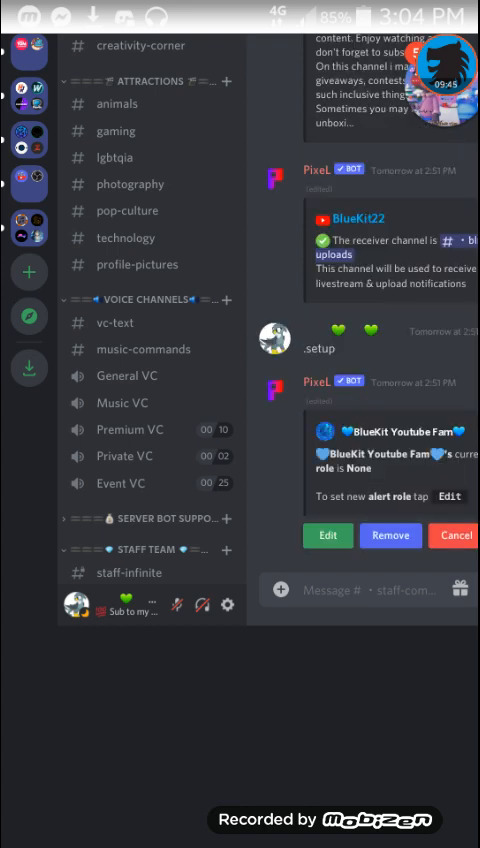
# Edit the alert role, searching 'blu' to select BlueKit22 uploads Pings.
pyautogui.click(328, 536)
pyautogui.write('@')
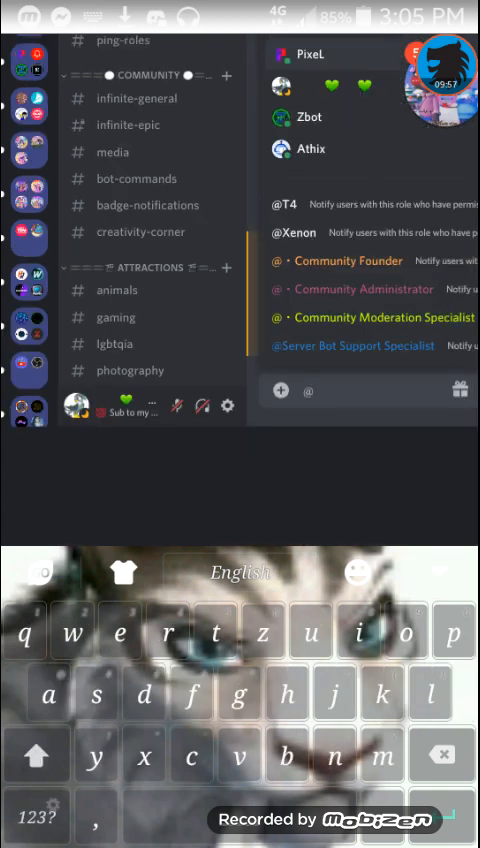
pyautogui.write('blu')
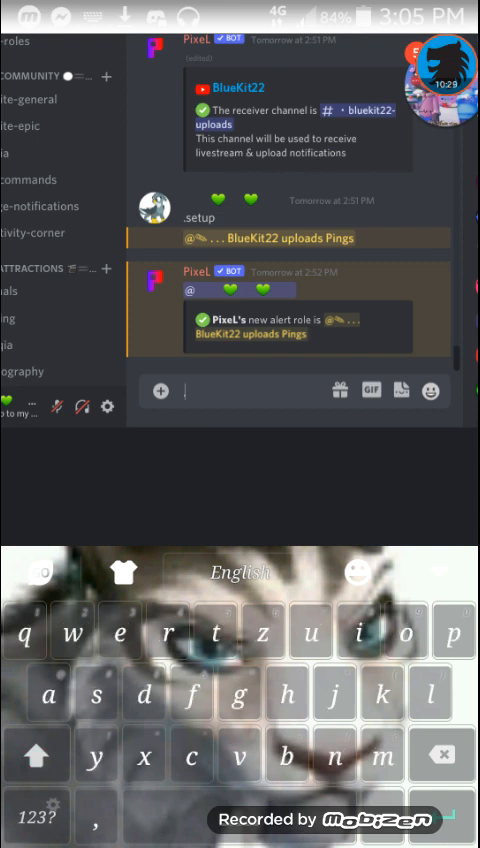
# Run .setup, choose Reception and browse the text-channel dropdown Pixel offers.
pyautogui.write('.setup')
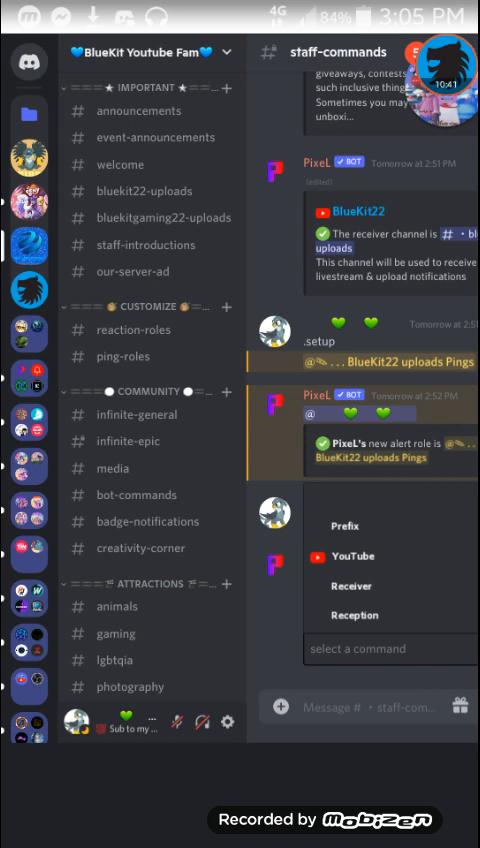
pyautogui.scroll(-3)
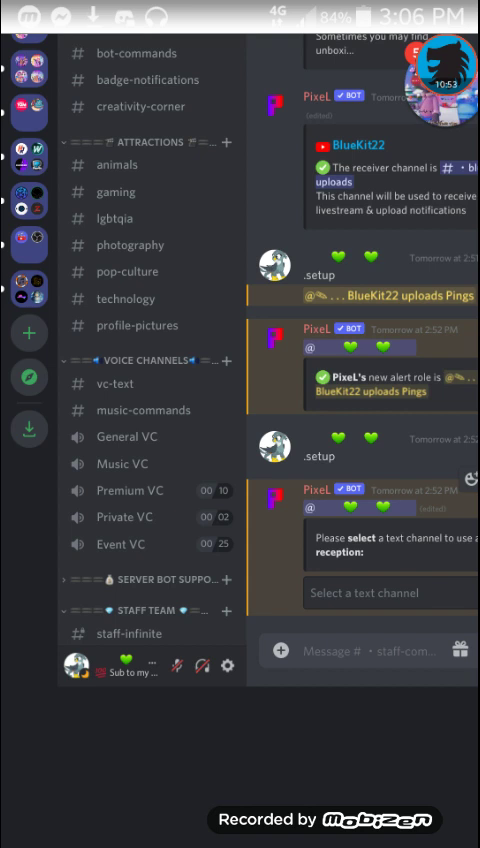
pyautogui.click(390, 592)
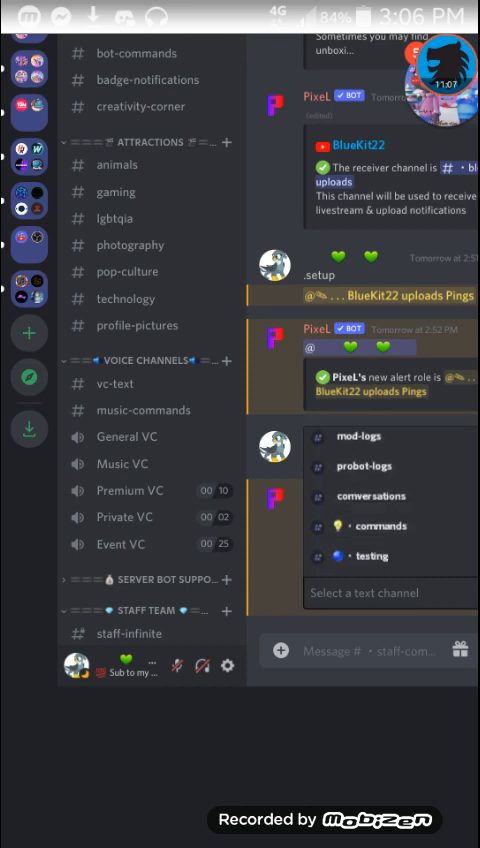
pyautogui.scroll(-3)
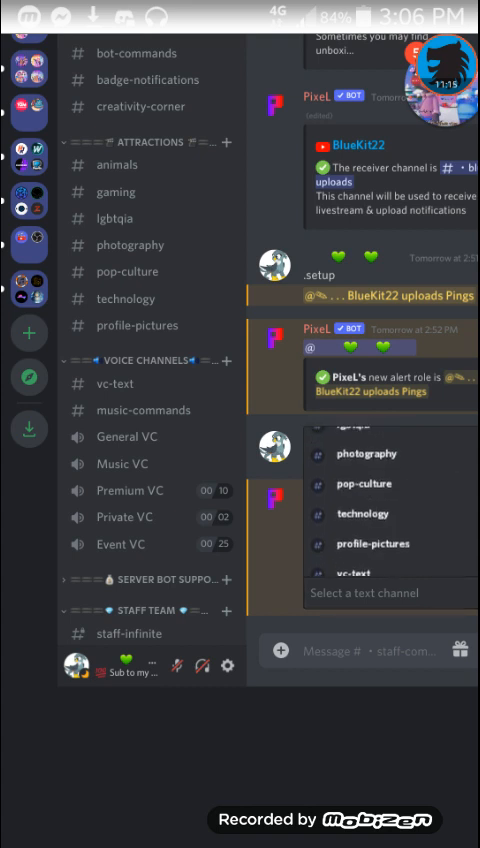
pyautogui.scroll(-3)
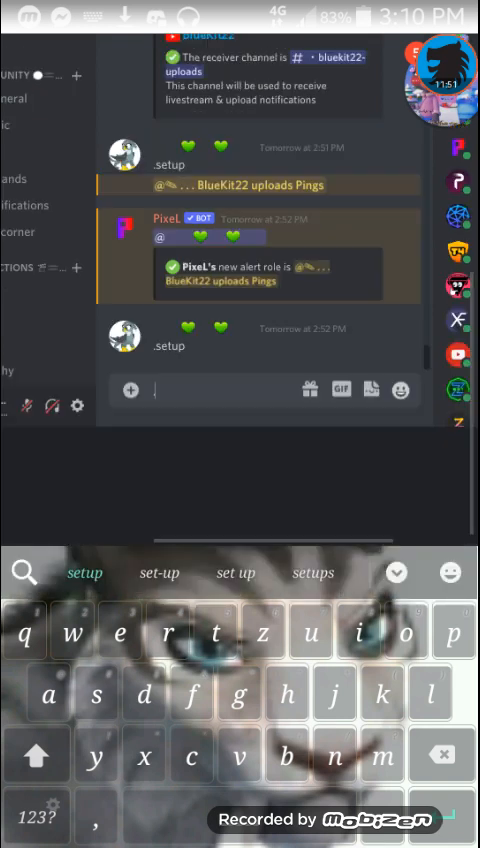
# Run .setup with Reception to show the current reception channel, None, with Edit/Remove/Cancel.
pyautogui.write('.setup')
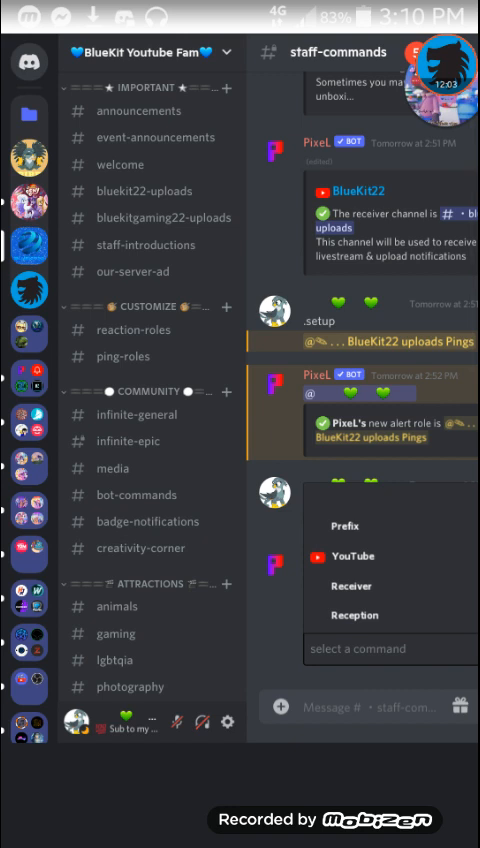
pyautogui.scroll(-3)
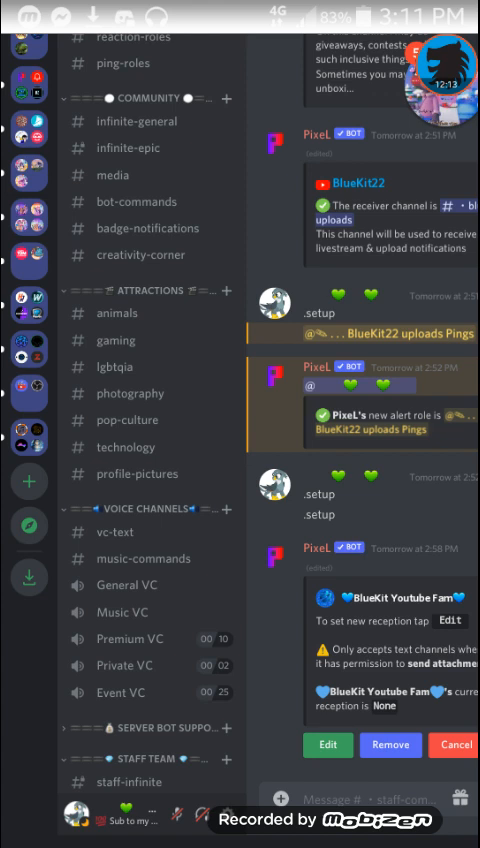
# Edit the reception channel to #welcome so Pixel sends welcome cards there.
pyautogui.click(328, 744)
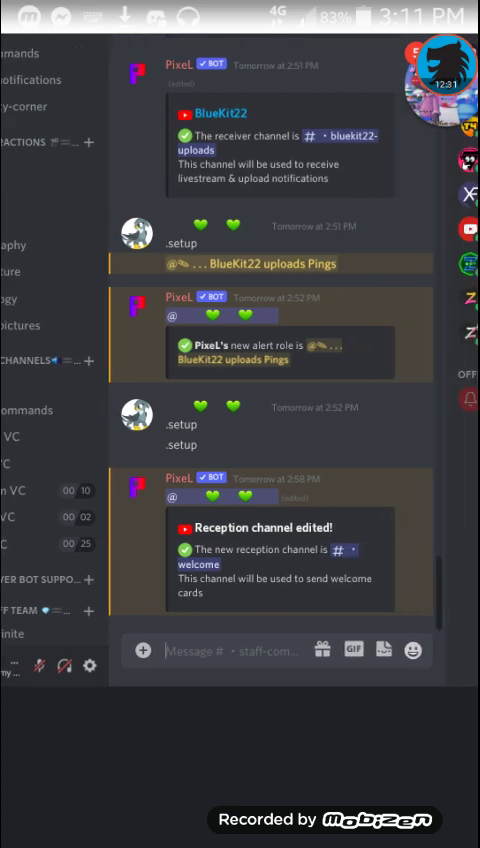
pyautogui.click(250, 650)
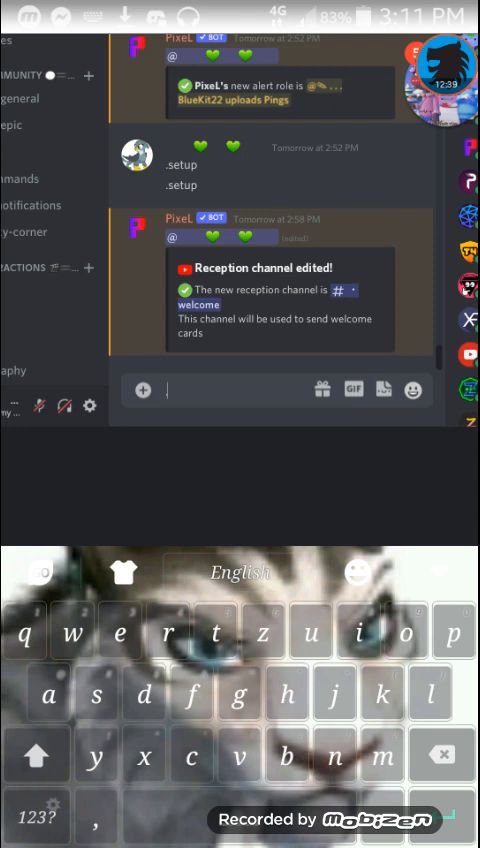
# Send .setup once more to list Pixel's Prefix, YouTube, Receiver and Reception options.
pyautogui.scroll(-3)
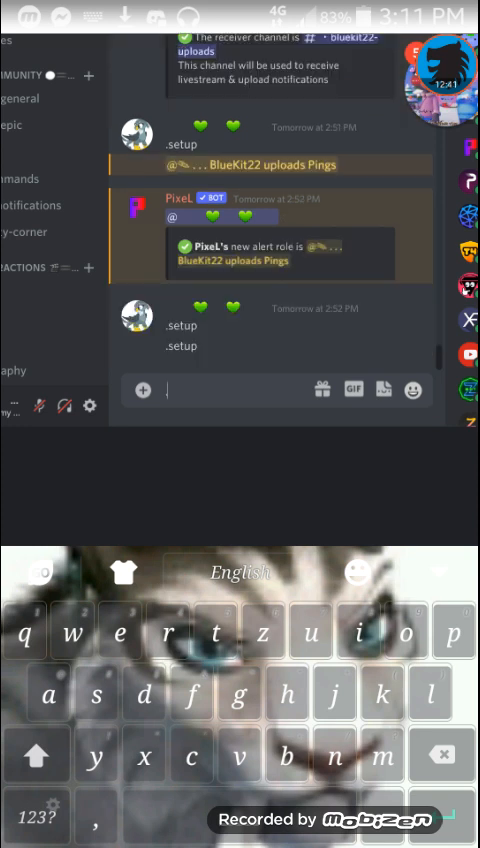
pyautogui.write('.setup')
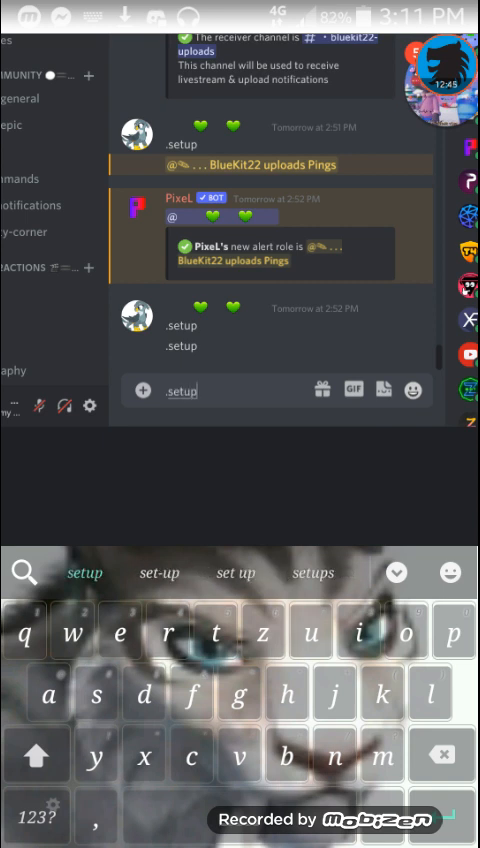
pyautogui.click(36, 756)
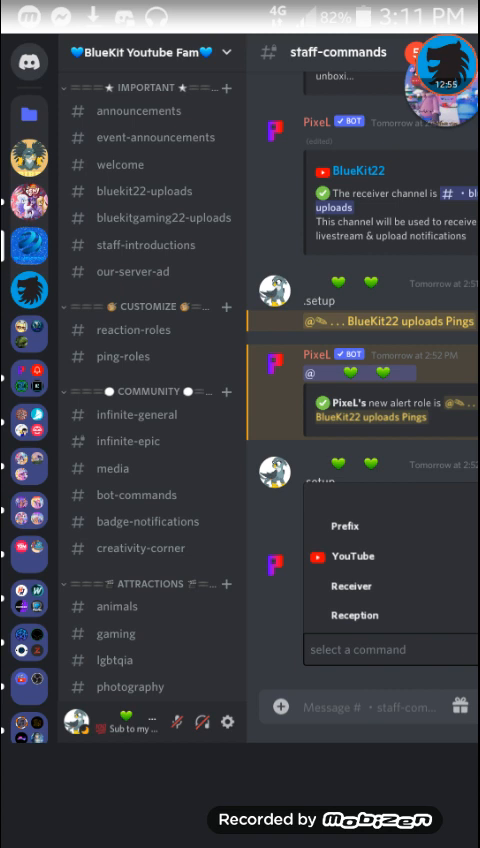
pyautogui.scroll(-3)
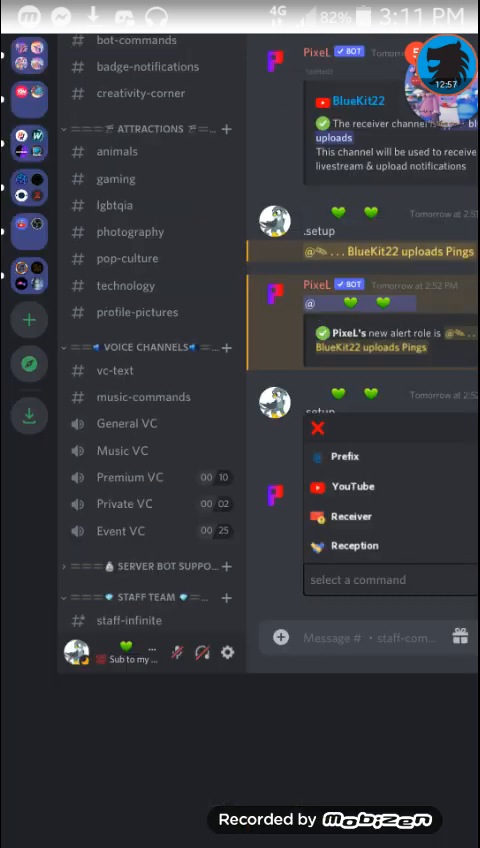